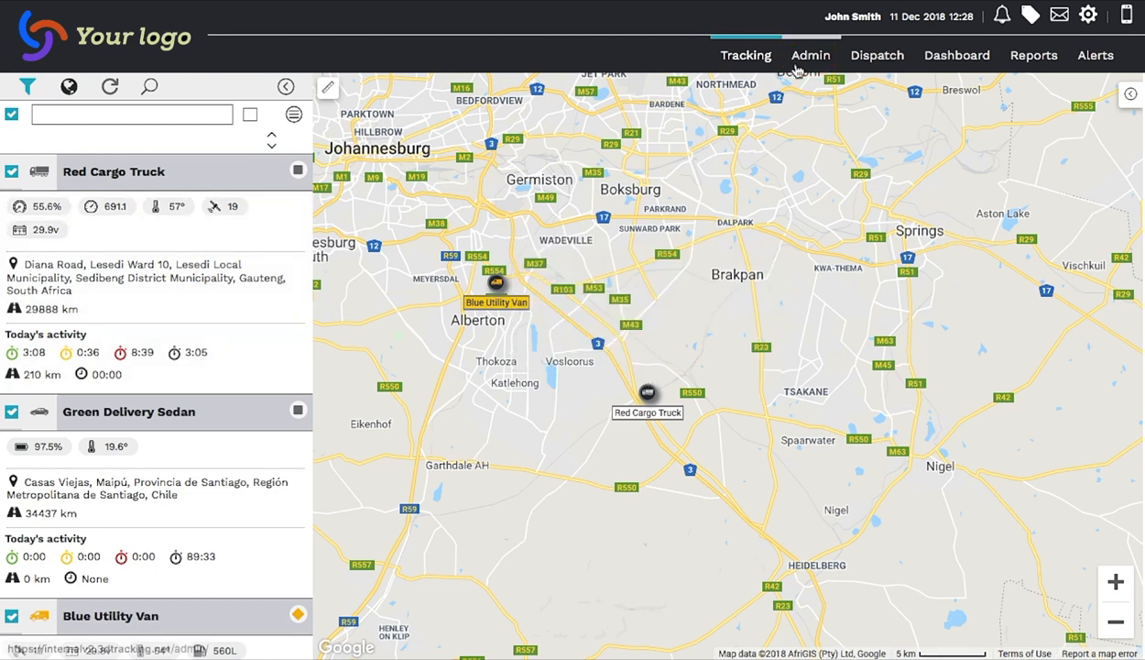
Go to Admin > Vehicle Management to reach the Red Cargo Truck's edit form.
{"action": "left_click", "coordinate": [810, 55]}
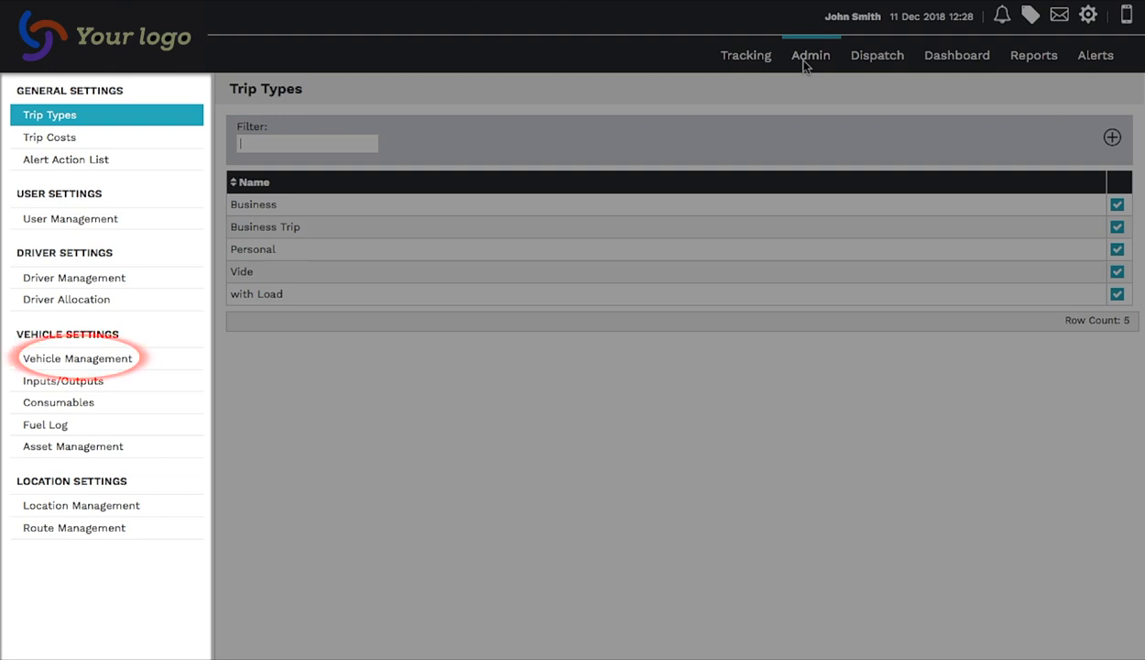
{"action": "left_click", "coordinate": [77, 358]}
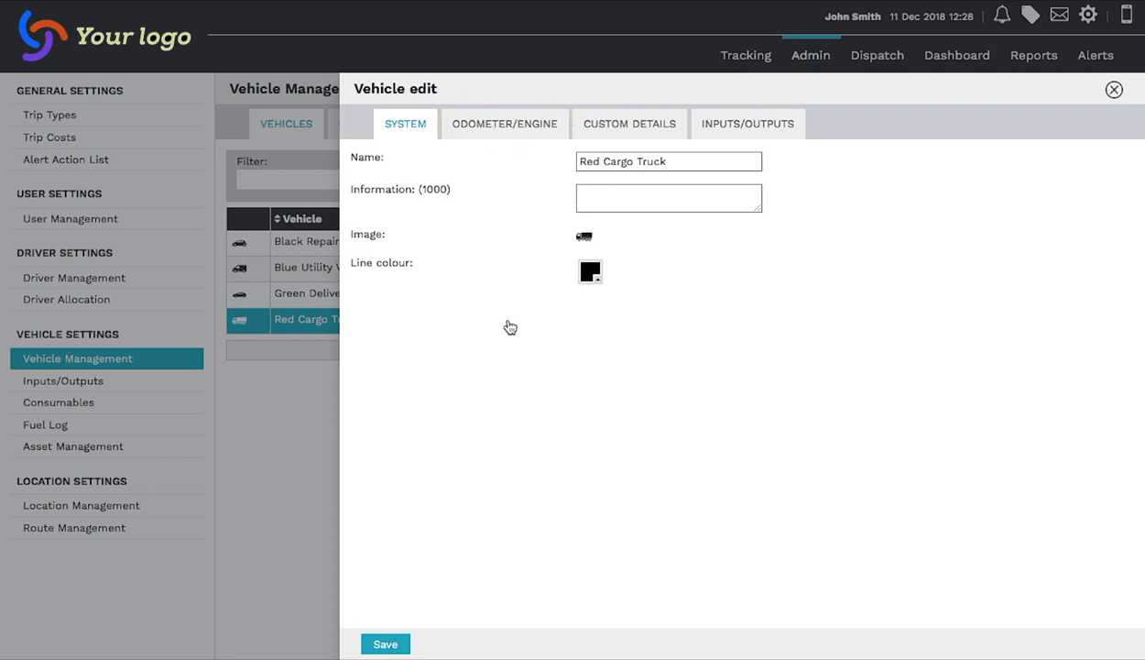
Check the Odometer/Engine details showing 29000 km and save the vehicle settings.
{"action": "left_click", "coordinate": [504, 125]}
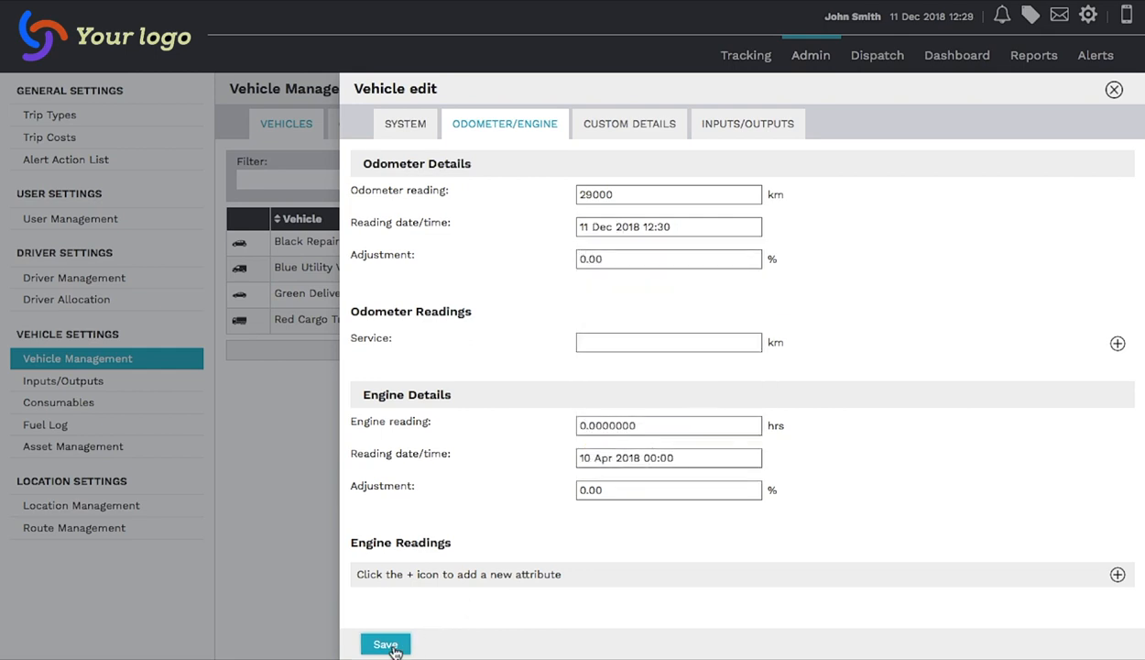
{"action": "left_click", "coordinate": [385, 645]}
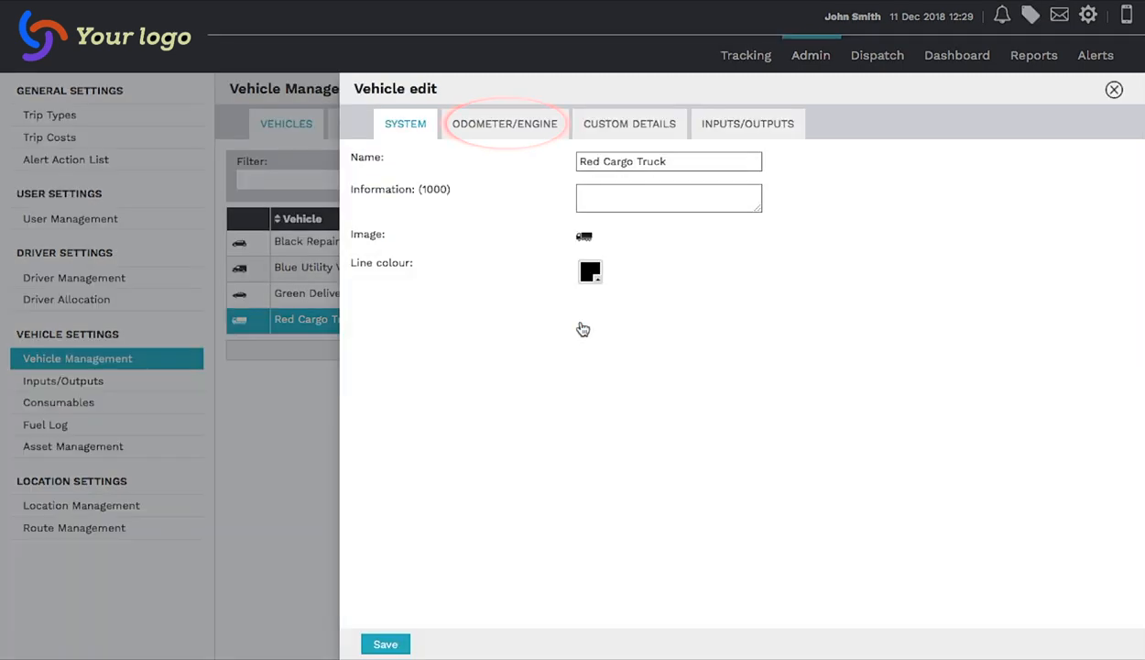
Return to the Odometer/Engine details, 29000 km with no reading attributes yet.
{"action": "left_click", "coordinate": [506, 124]}
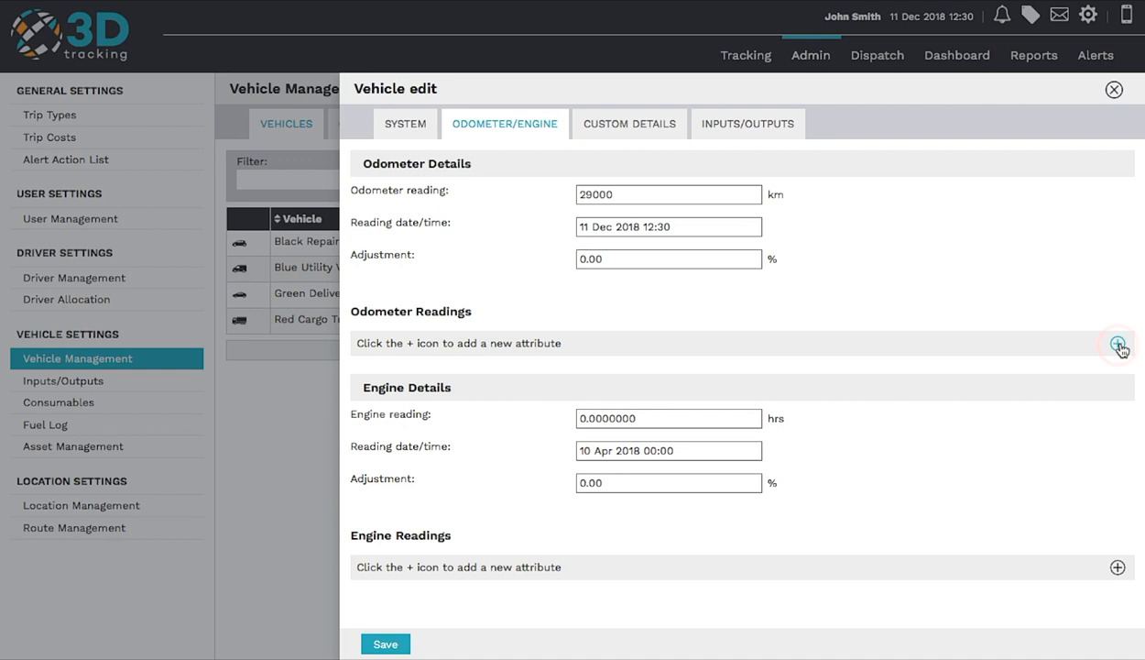
Add an odometer reading attribute named Service, scoped to all vehicles.
{"action": "left_click", "coordinate": [1118, 343]}
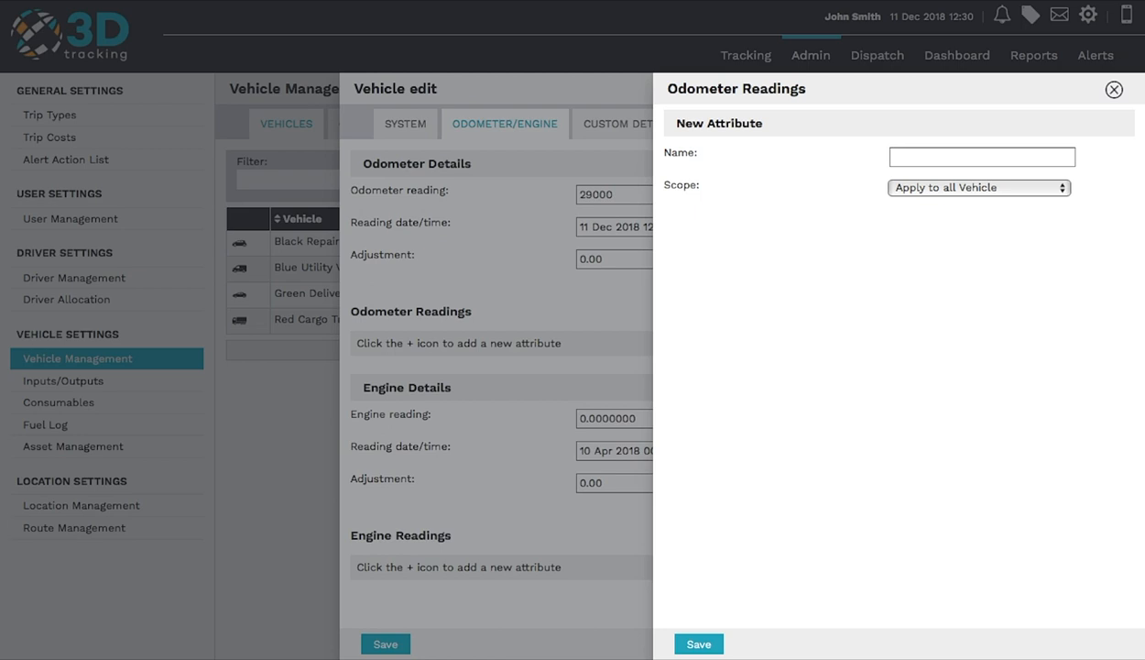
{"action": "type", "text": "Service"}
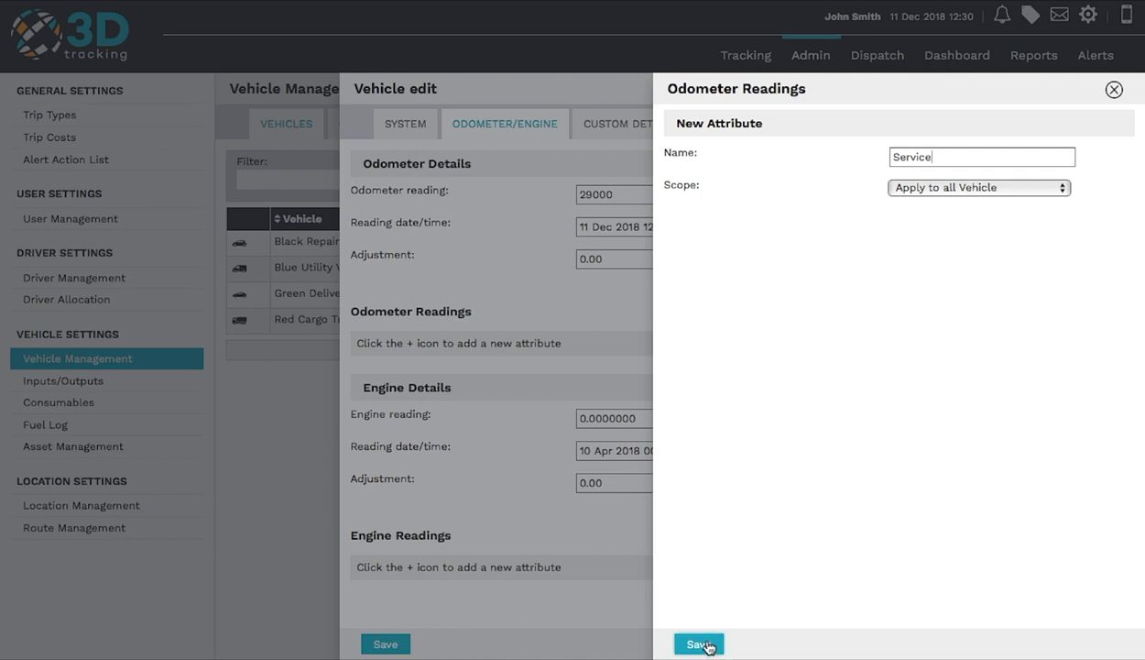
Save the Service attribute, set its reading to 30000 km, and save the truck.
{"action": "left_click", "coordinate": [699, 643]}
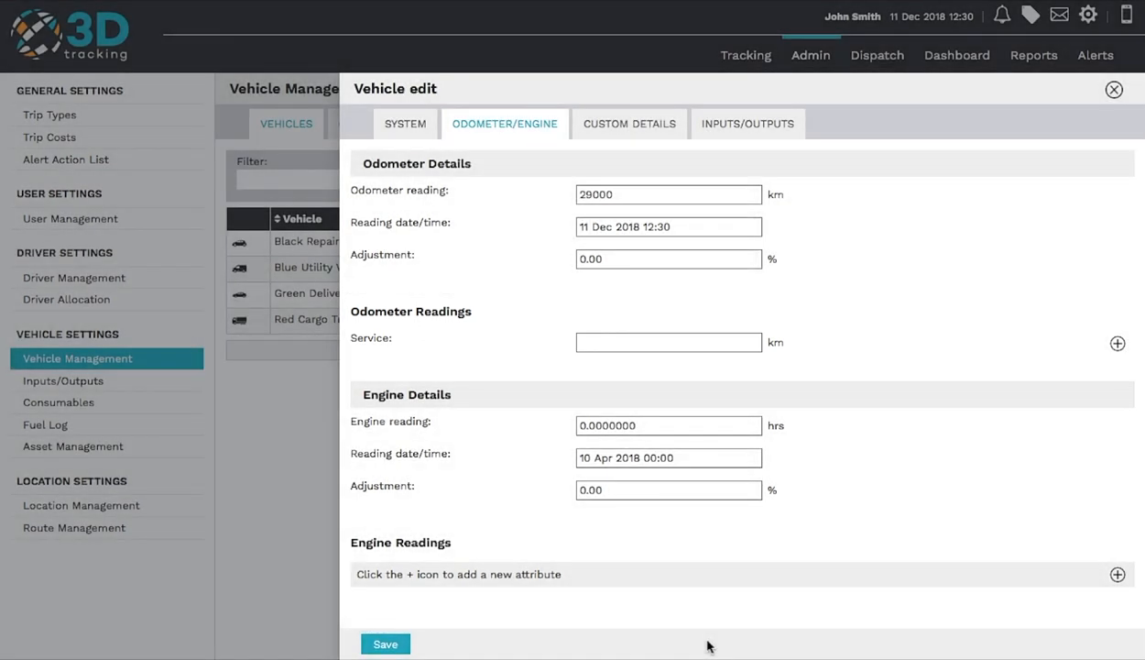
{"action": "type", "text": "30000"}
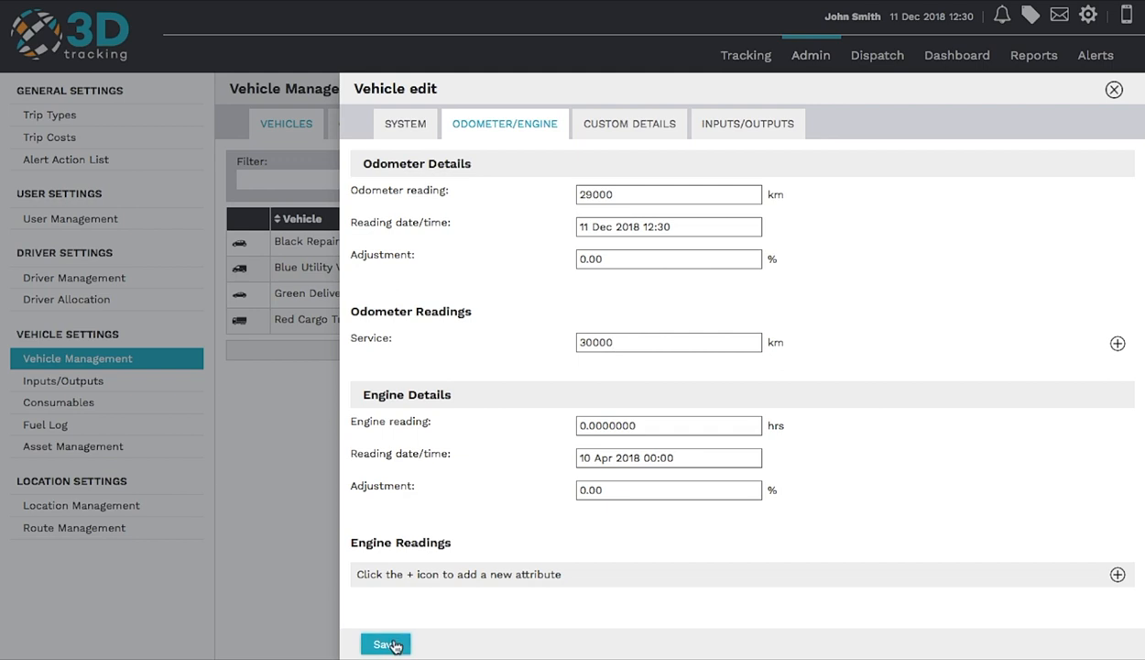
{"action": "left_click", "coordinate": [385, 643]}
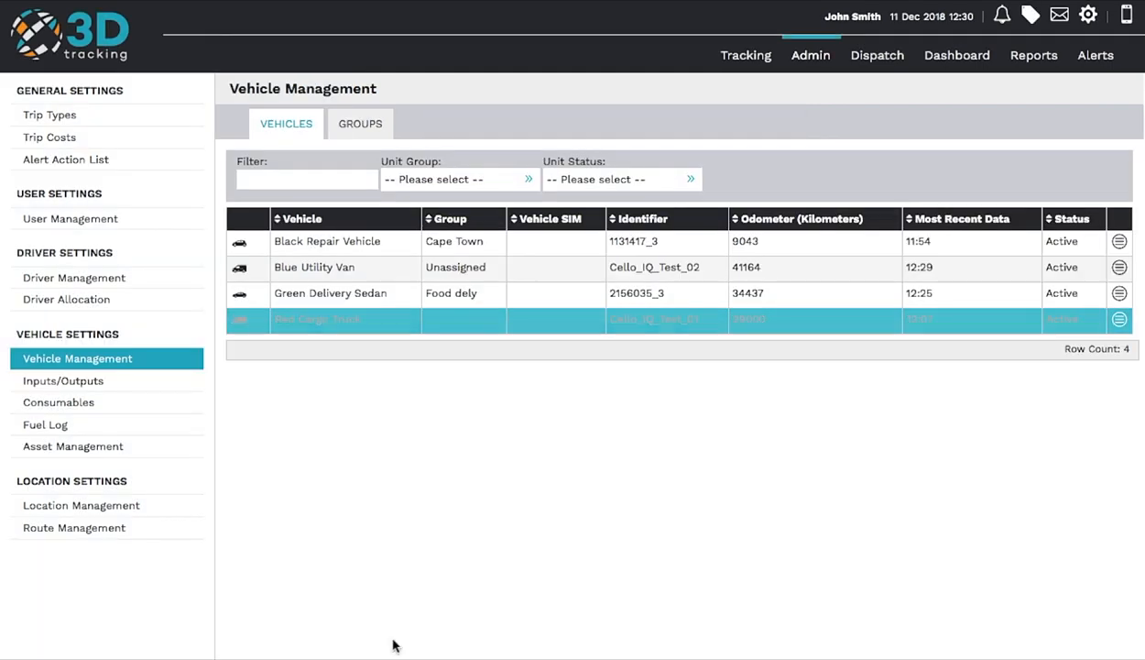